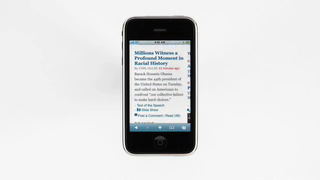
pyautogui.scroll(-3)
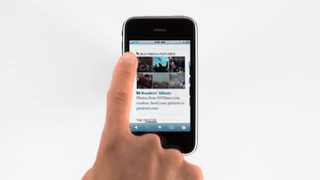